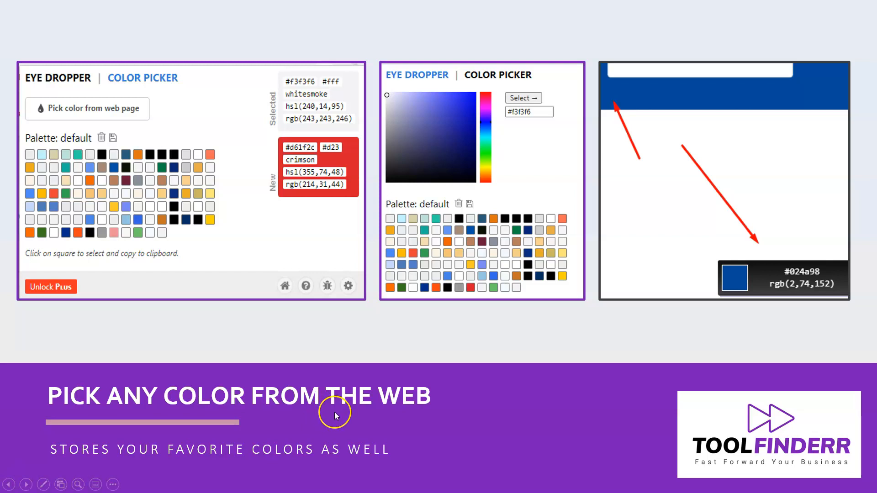
{"action": "mouse_move", "coordinate": [334, 416]}
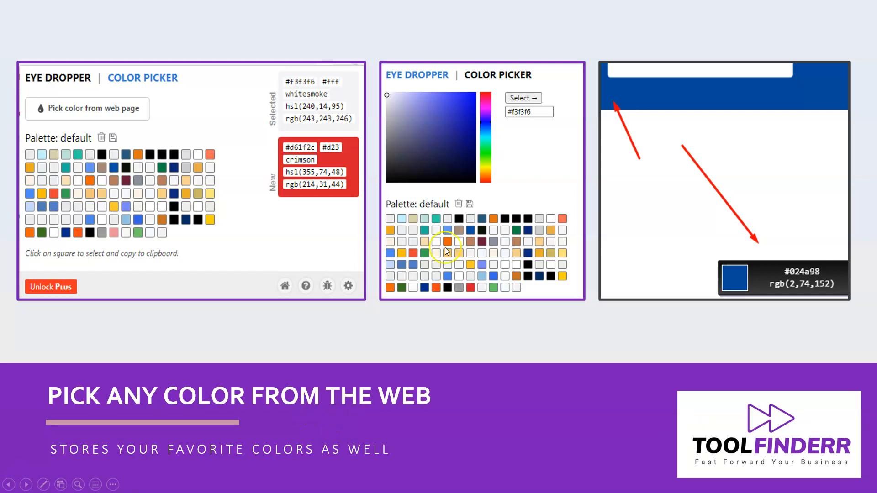
{"action": "mouse_move", "coordinate": [482, 315]}
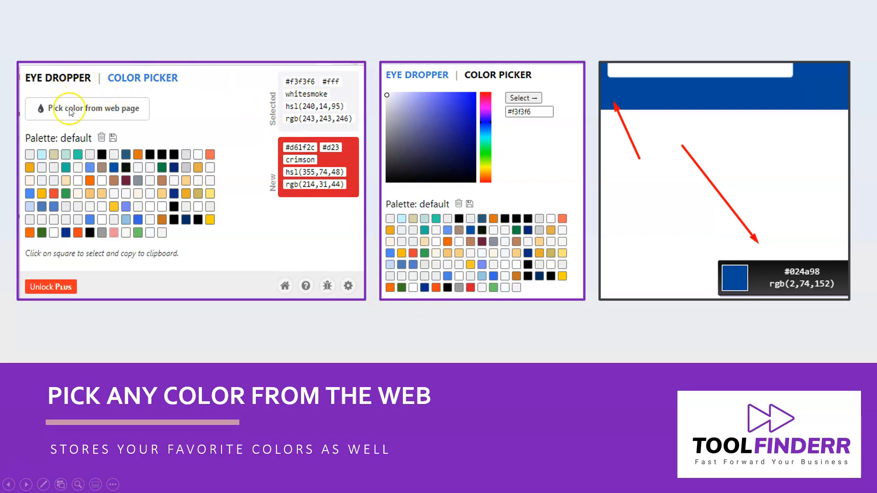
{"action": "mouse_move", "coordinate": [47, 111]}
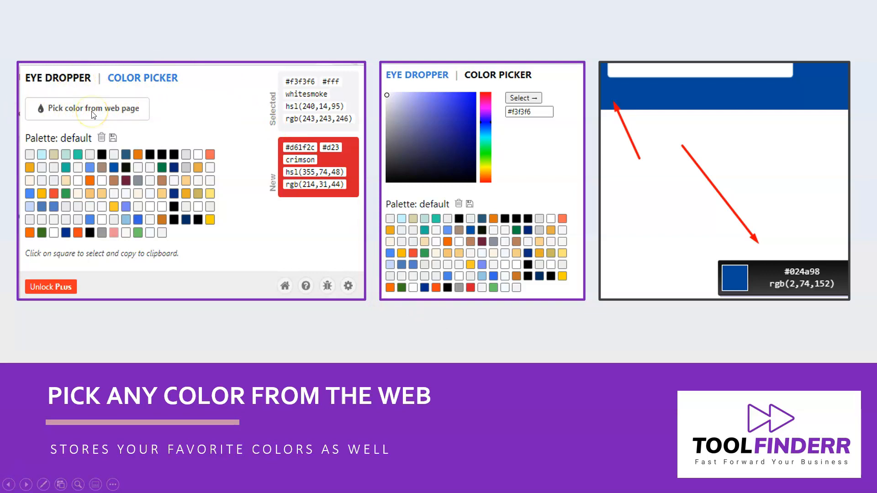
{"action": "mouse_move", "coordinate": [163, 234]}
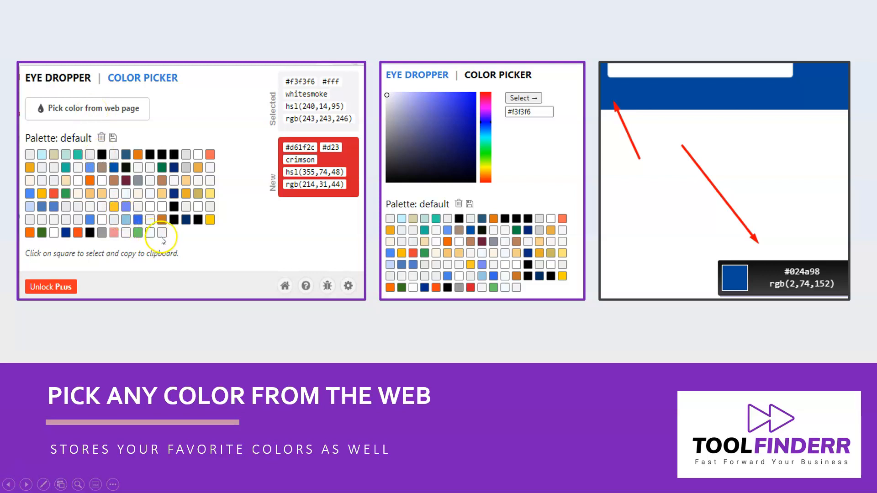
{"action": "mouse_move", "coordinate": [186, 229]}
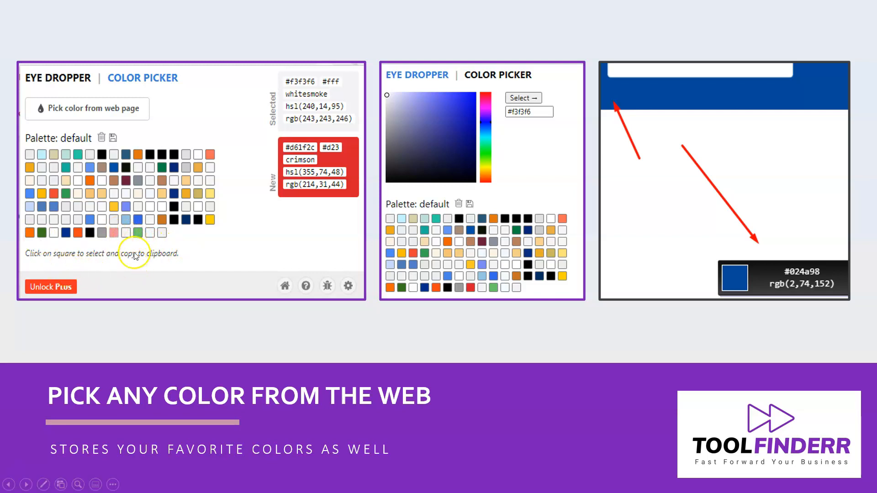
{"action": "mouse_move", "coordinate": [315, 108]}
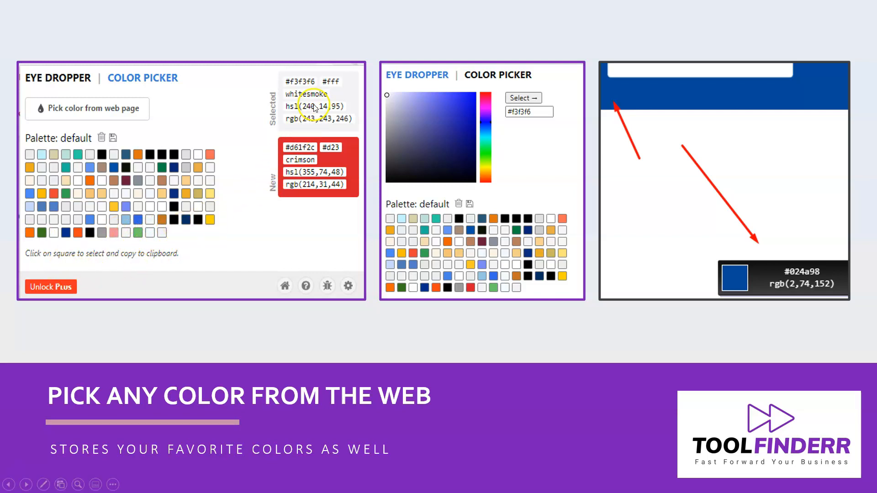
{"action": "mouse_move", "coordinate": [289, 201]}
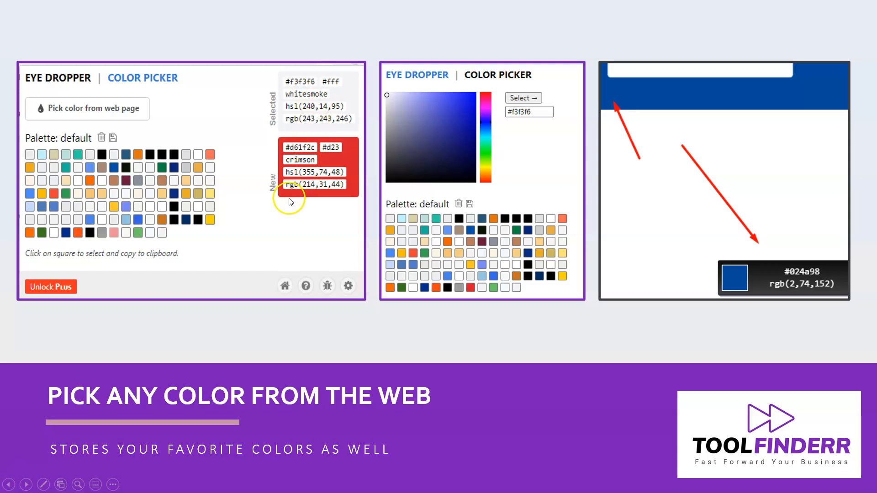
{"action": "mouse_move", "coordinate": [286, 105]}
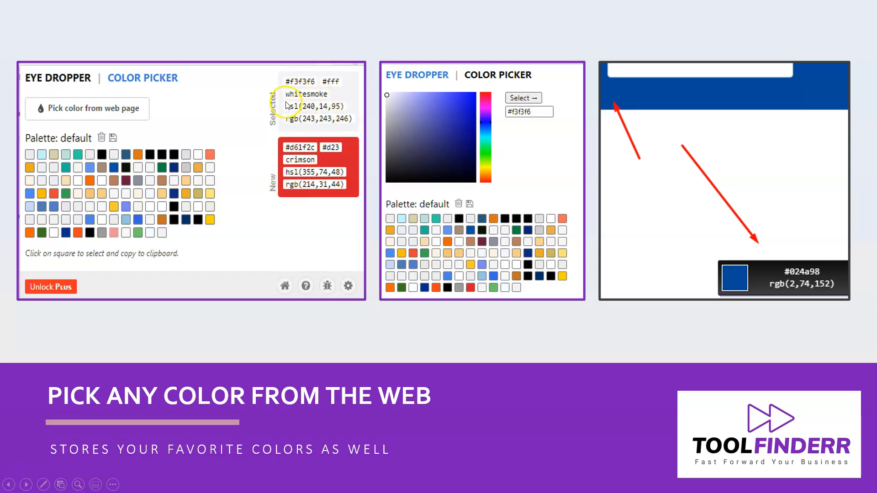
{"action": "mouse_move", "coordinate": [238, 135]}
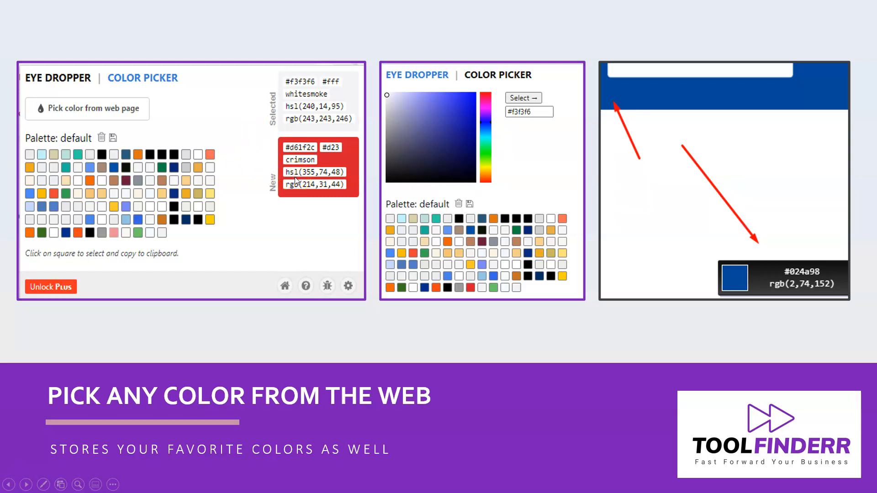
{"action": "mouse_move", "coordinate": [527, 171]}
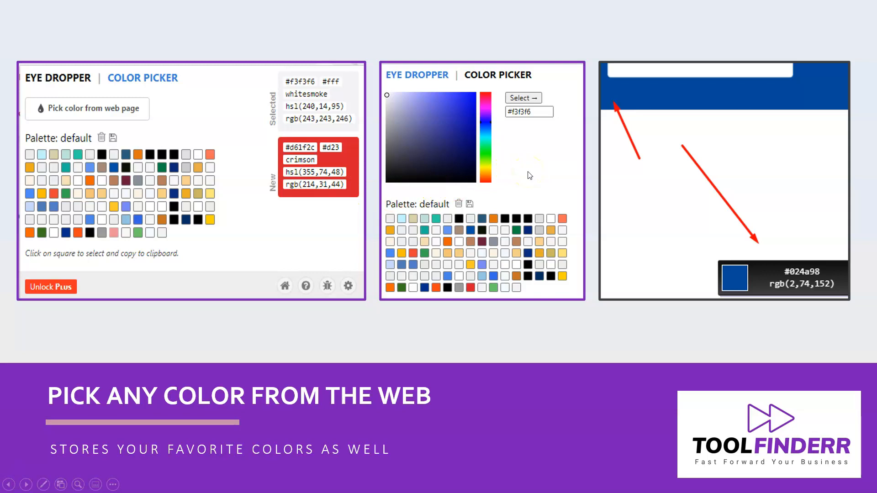
{"action": "mouse_move", "coordinate": [435, 152]}
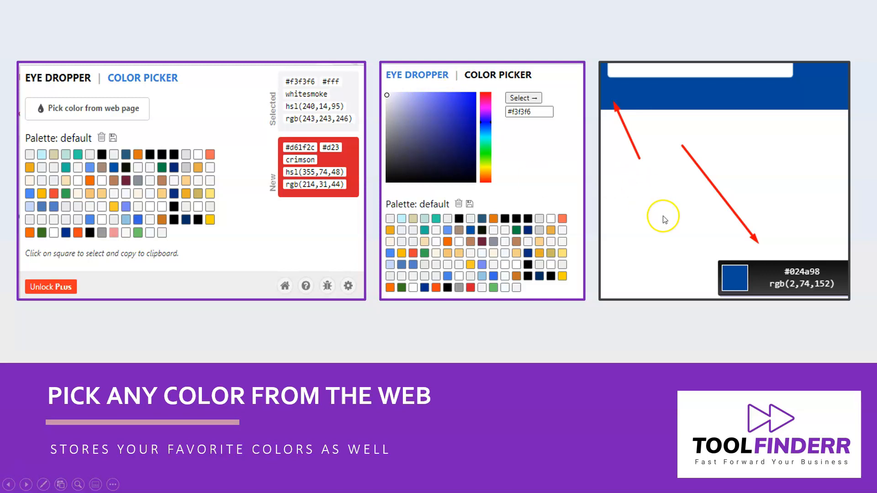
{"action": "mouse_move", "coordinate": [686, 174]}
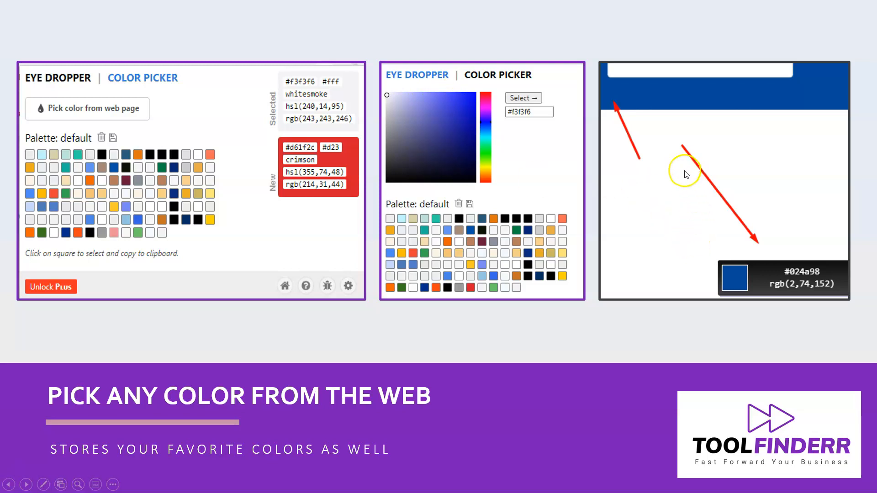
{"action": "mouse_move", "coordinate": [646, 95]}
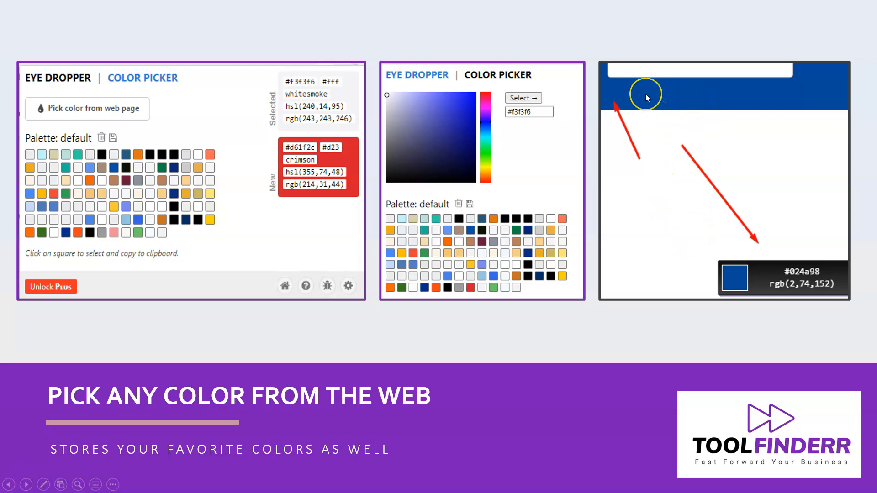
{"action": "mouse_move", "coordinate": [732, 274]}
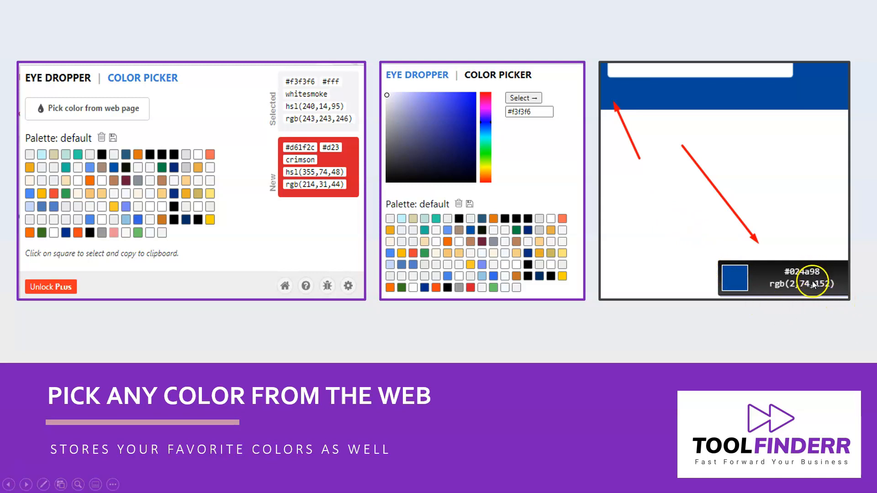
{"action": "mouse_move", "coordinate": [569, 337]}
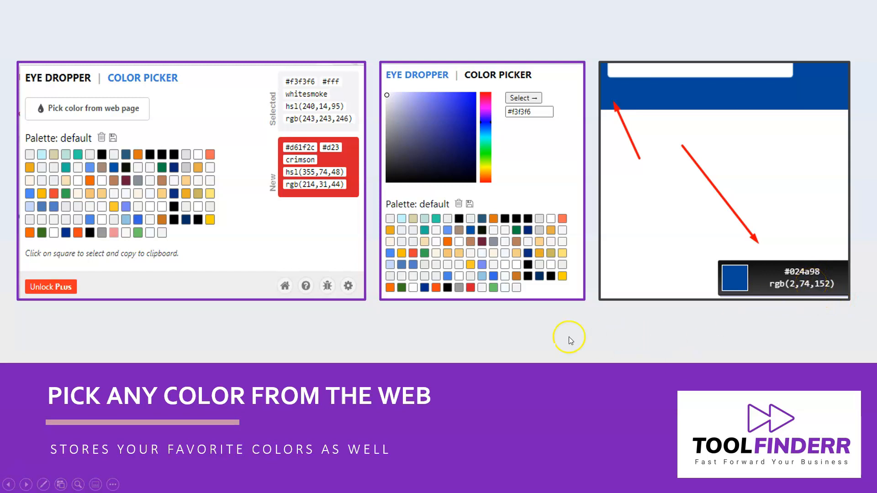
{"action": "mouse_move", "coordinate": [557, 360]}
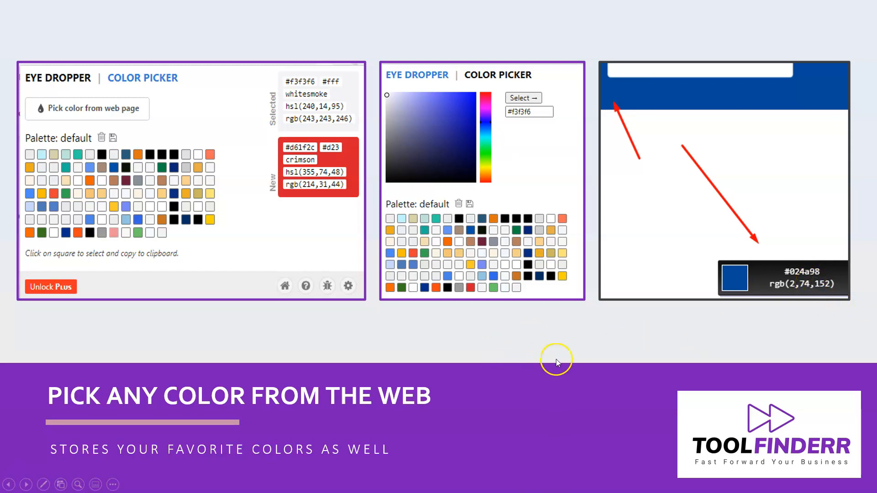
{"action": "mouse_move", "coordinate": [643, 355]}
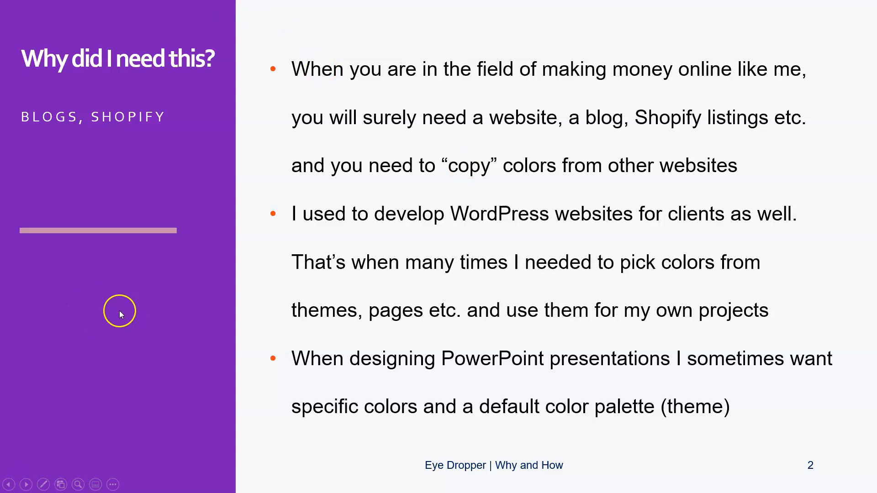
{"action": "mouse_move", "coordinate": [577, 288]}
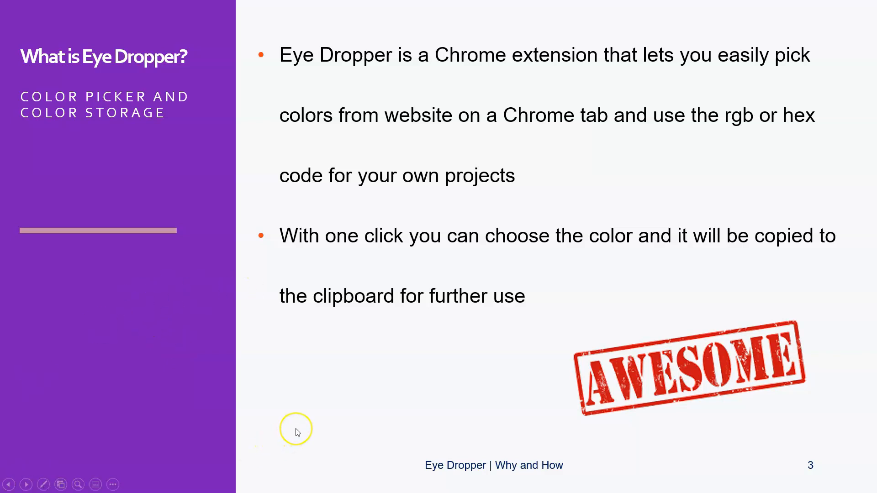
{"action": "mouse_move", "coordinate": [296, 430]}
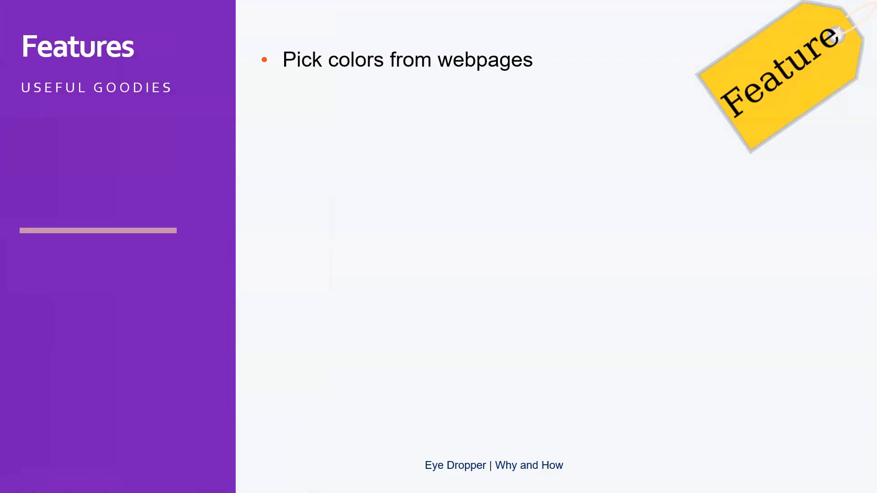
{"action": "mouse_move", "coordinate": [804, 264]}
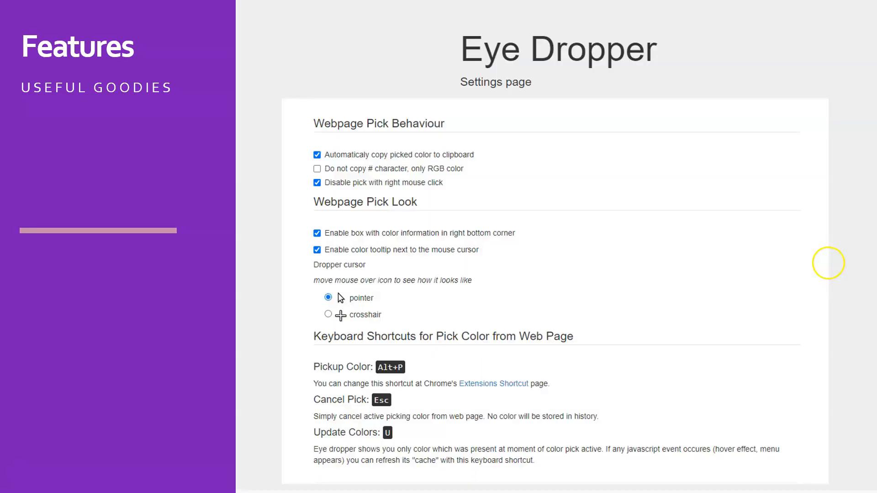
{"action": "mouse_move", "coordinate": [78, 300]}
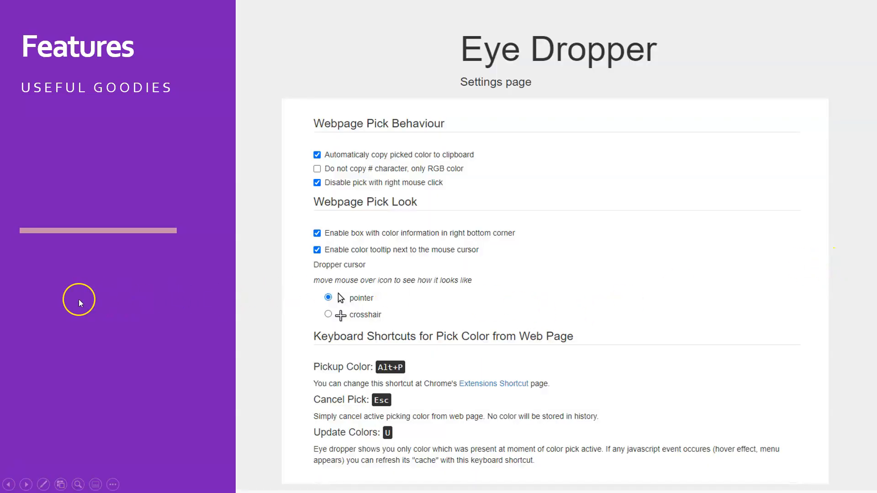
{"action": "mouse_move", "coordinate": [79, 303]}
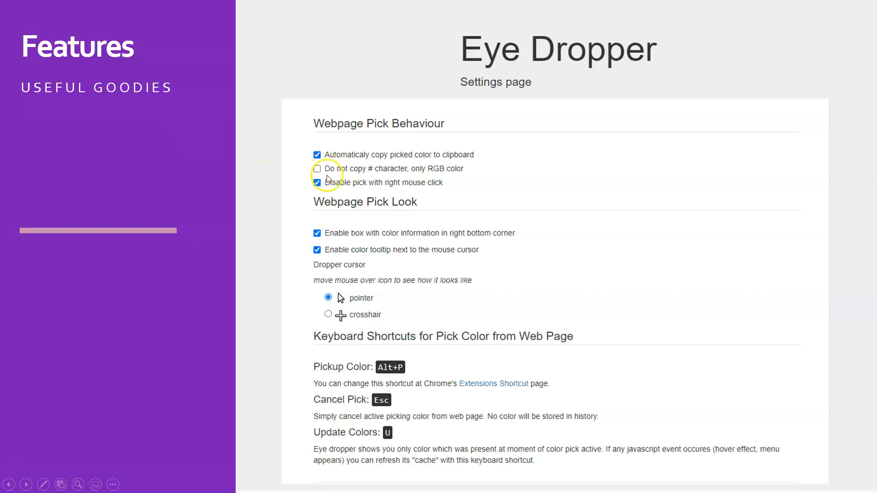
{"action": "mouse_move", "coordinate": [315, 329]}
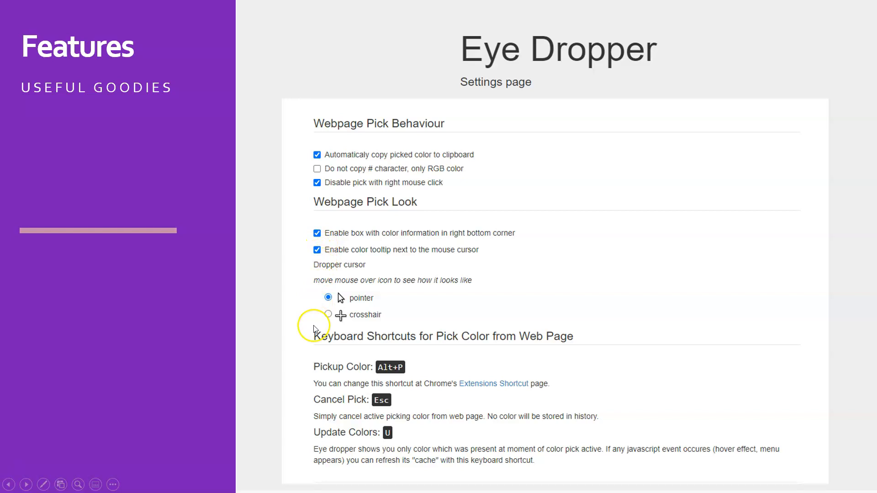
{"action": "mouse_move", "coordinate": [274, 385]}
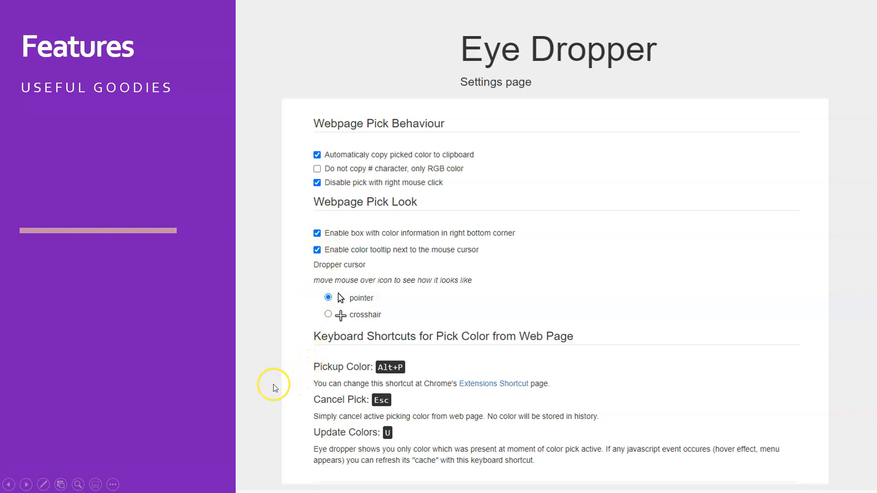
{"action": "mouse_move", "coordinate": [274, 386]}
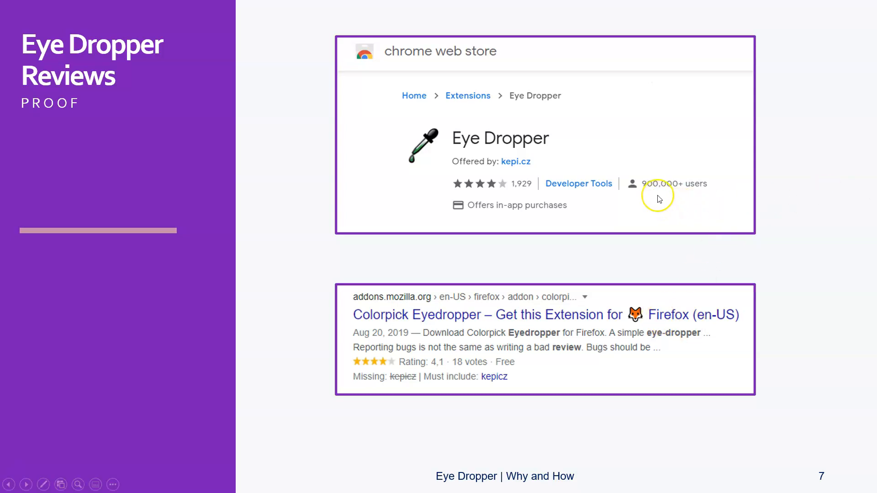
{"action": "mouse_move", "coordinate": [658, 198]}
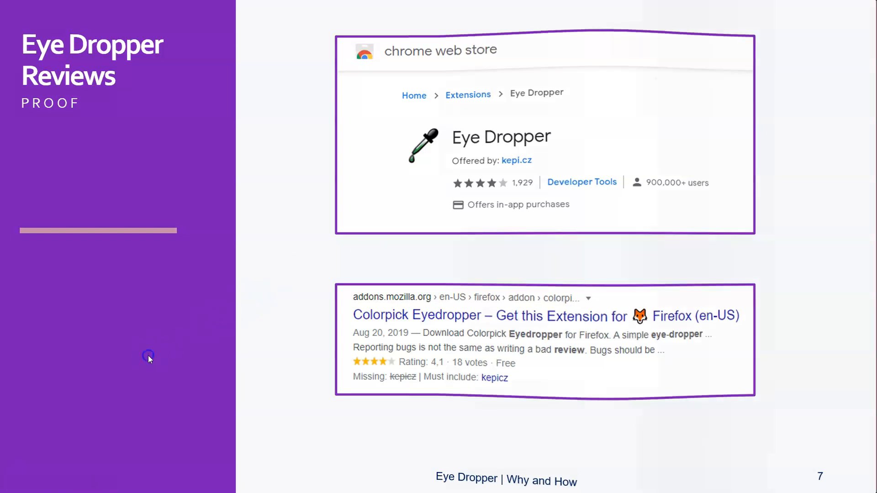
Advance the slideshow past the Eye Dropper Reviews slide to the pudding overview slide.
{"action": "left_click", "coordinate": [9, 484]}
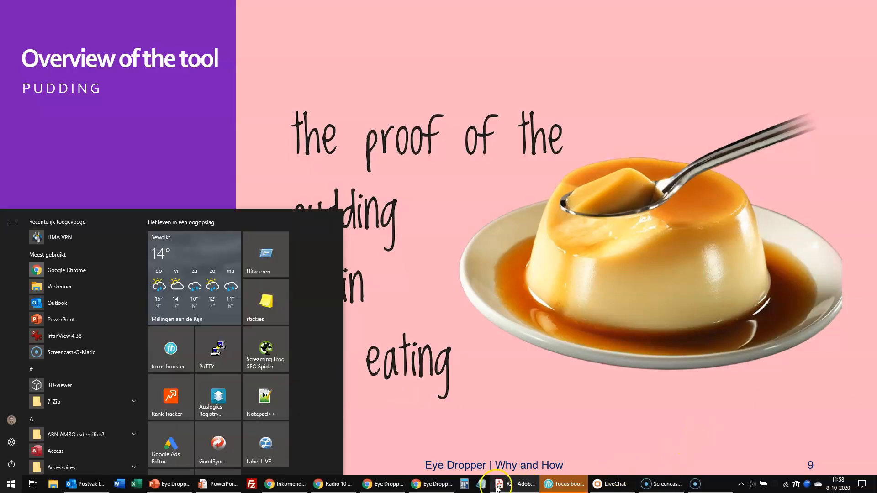
Bring the Chrome window with the Eye Dropper store page to the front.
{"action": "left_click", "coordinate": [430, 484]}
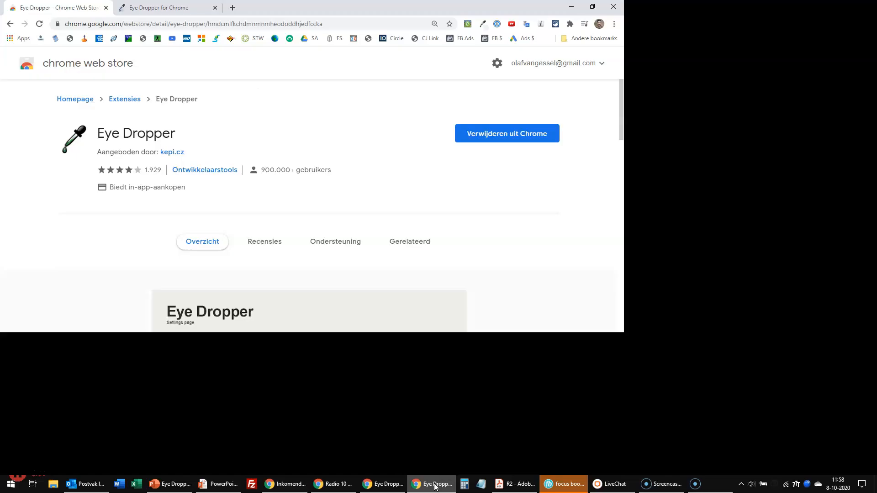
Maximize Chrome, skim the store listing, and bring up the Eye Dropper panel over its homepage.
{"action": "left_click", "coordinate": [592, 6]}
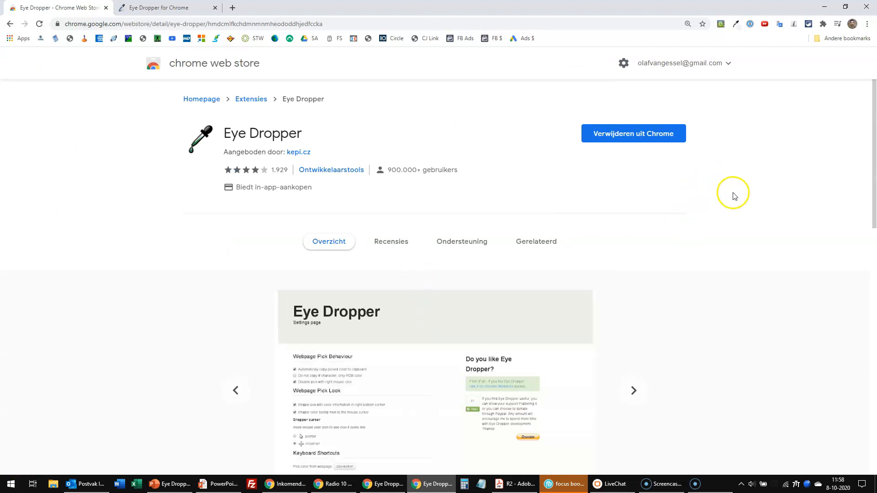
{"action": "scroll", "scroll_direction": "down", "scroll_amount": 3}
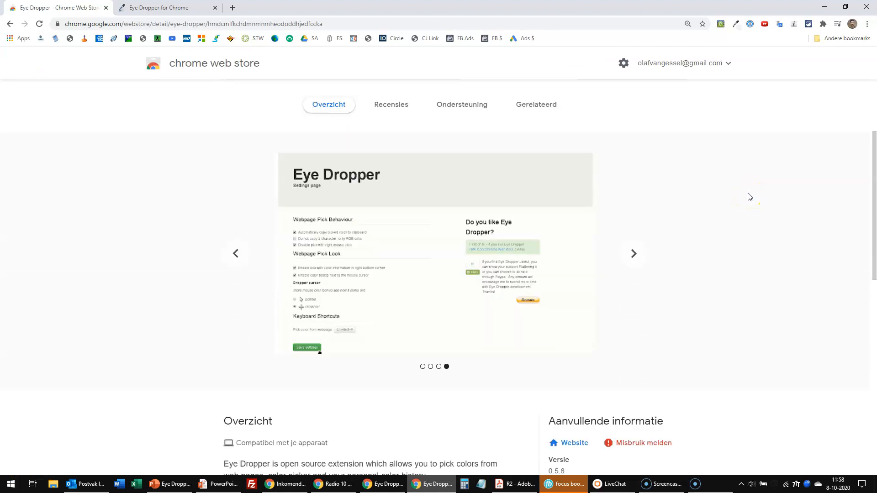
{"action": "scroll", "scroll_direction": "up", "scroll_amount": 3}
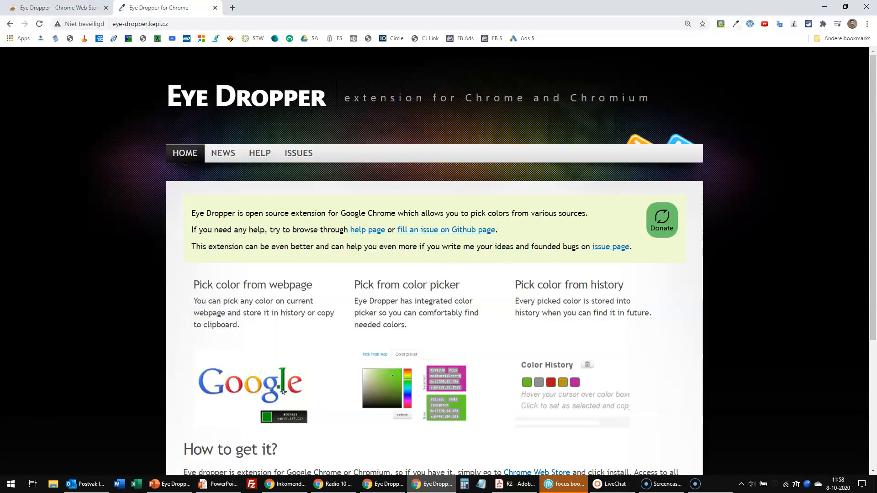
{"action": "mouse_move", "coordinate": [796, 197]}
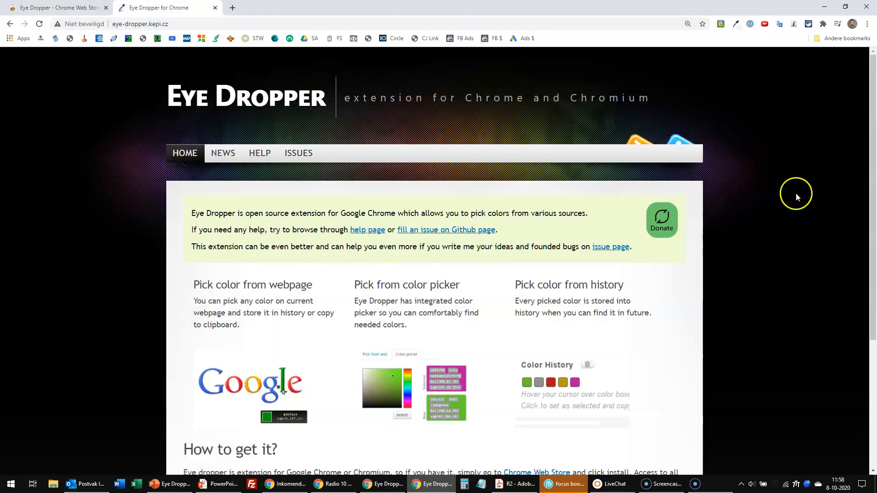
{"action": "mouse_move", "coordinate": [735, 24]}
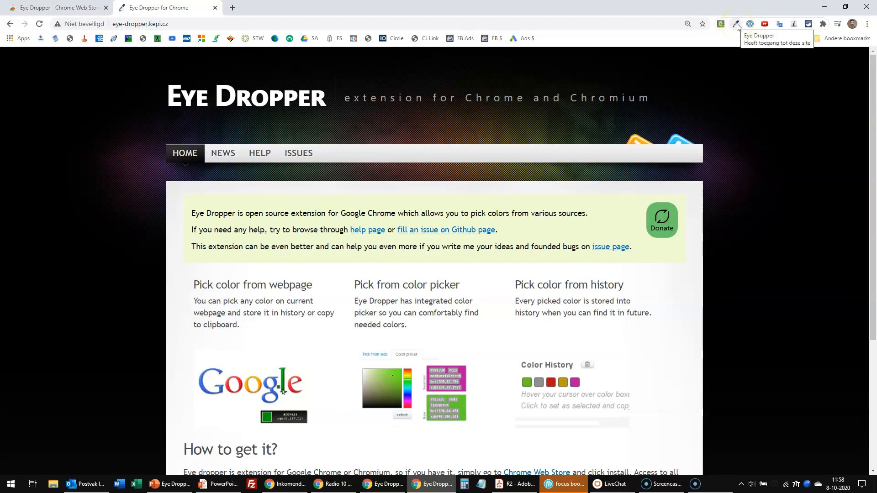
{"action": "left_click", "coordinate": [737, 24]}
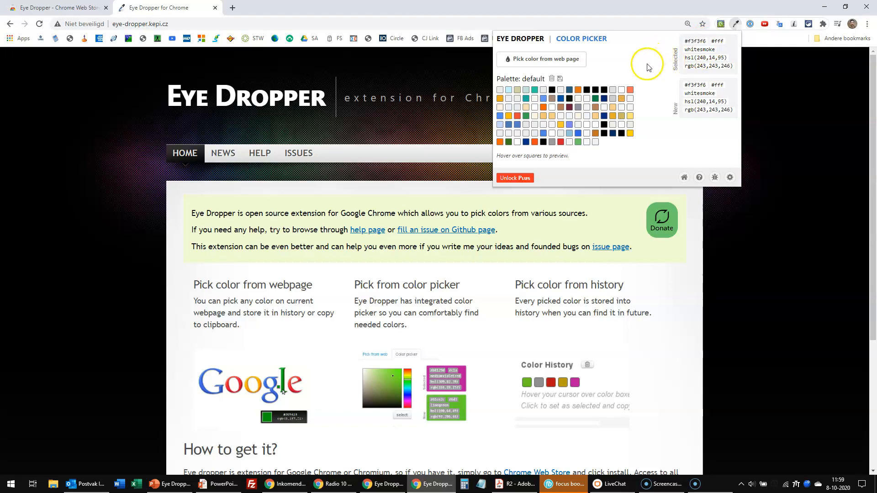
{"action": "mouse_move", "coordinate": [654, 219]}
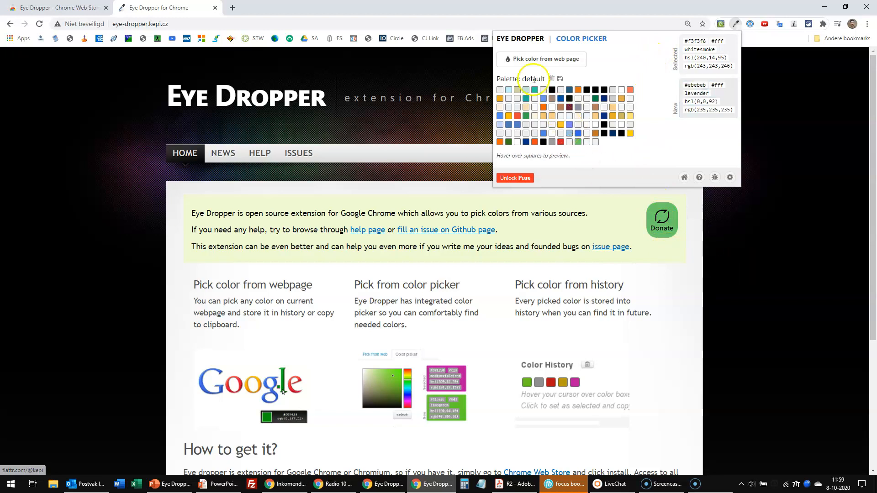
Start Eye Dropper's 'Pick color from web page' mode on the kepi.cz homepage.
{"action": "left_click", "coordinate": [541, 61]}
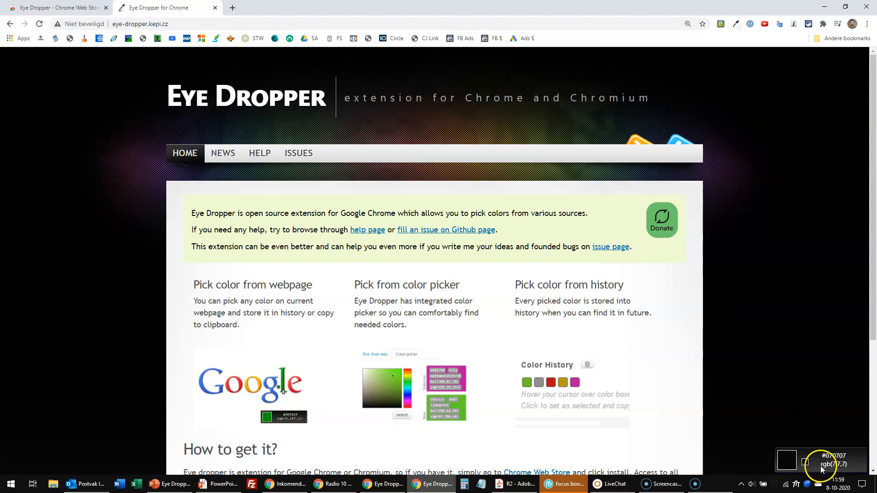
{"action": "mouse_move", "coordinate": [779, 407]}
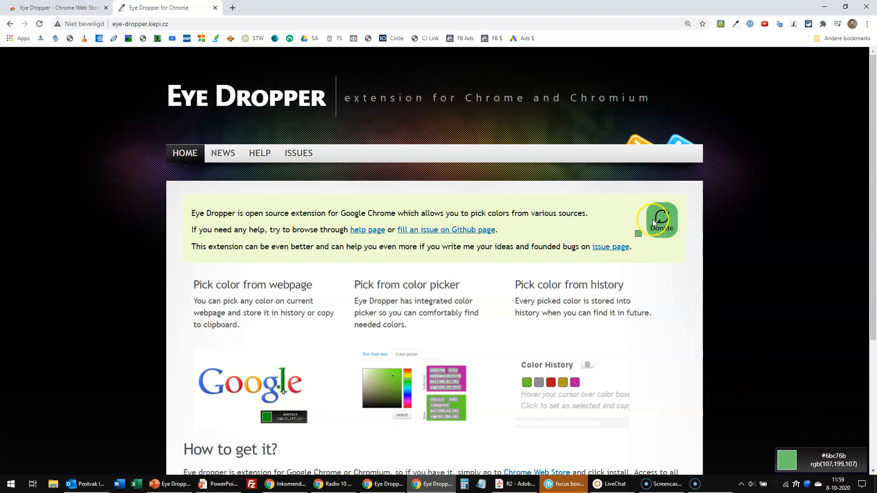
{"action": "mouse_move", "coordinate": [215, 380]}
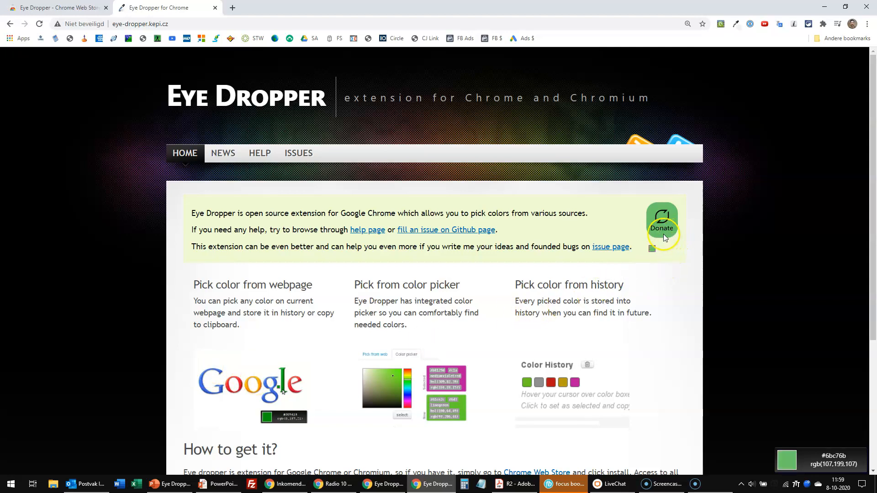
{"action": "mouse_move", "coordinate": [661, 227]}
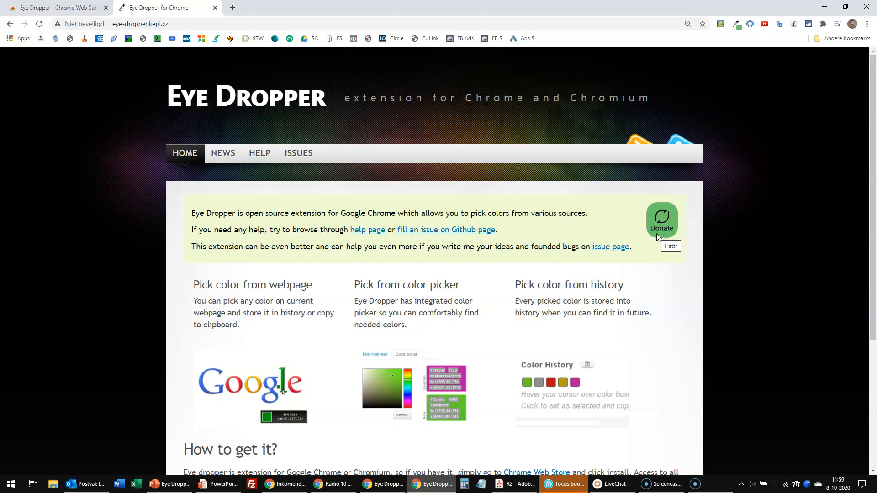
{"action": "mouse_move", "coordinate": [463, 287]}
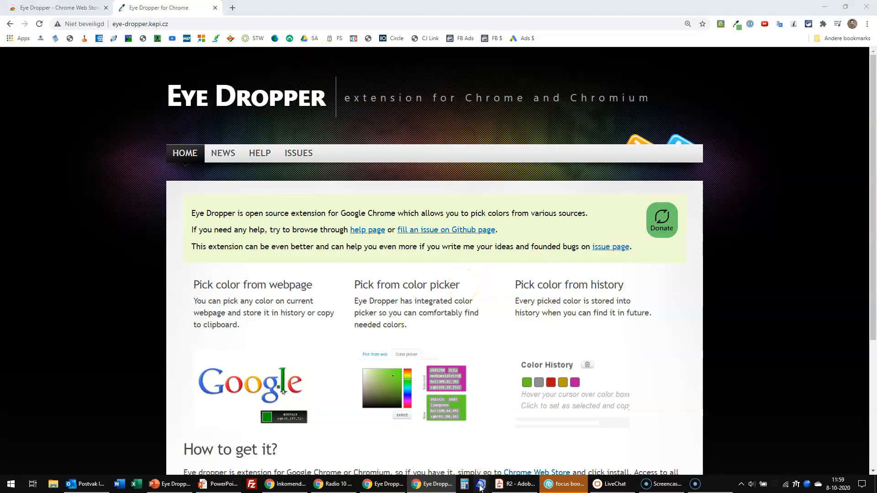
After picking green #6bc76b from the Donate badge, bring up a blank Notepad window.
{"action": "left_click", "coordinate": [464, 484]}
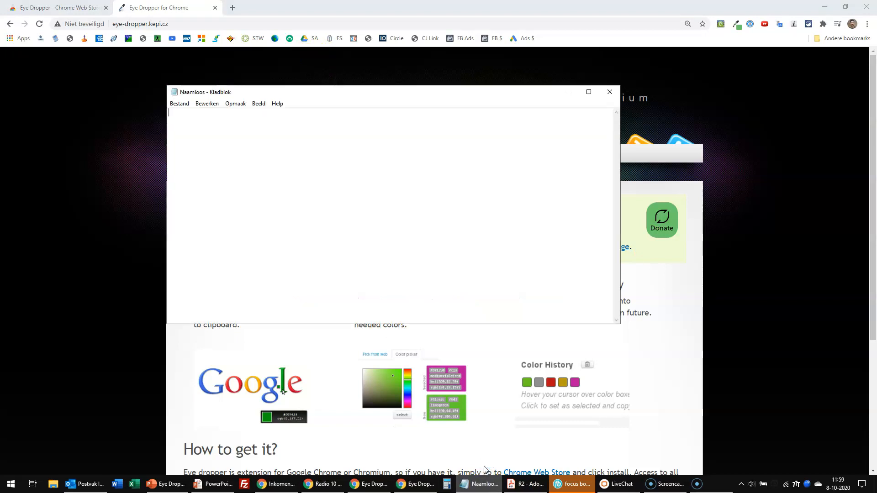
Put the colour code #6bc76b into the note, then return to the Eye Dropper panel.
{"action": "type", "text": "#6bc76b"}
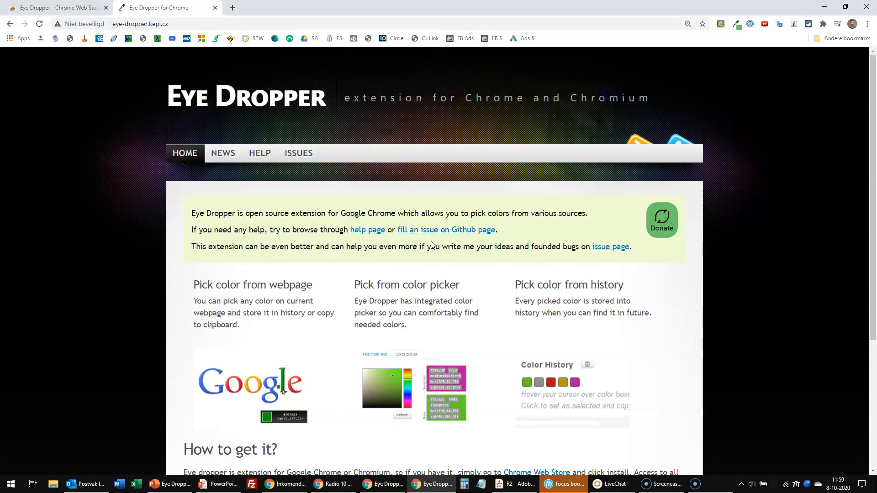
{"action": "mouse_move", "coordinate": [730, 33]}
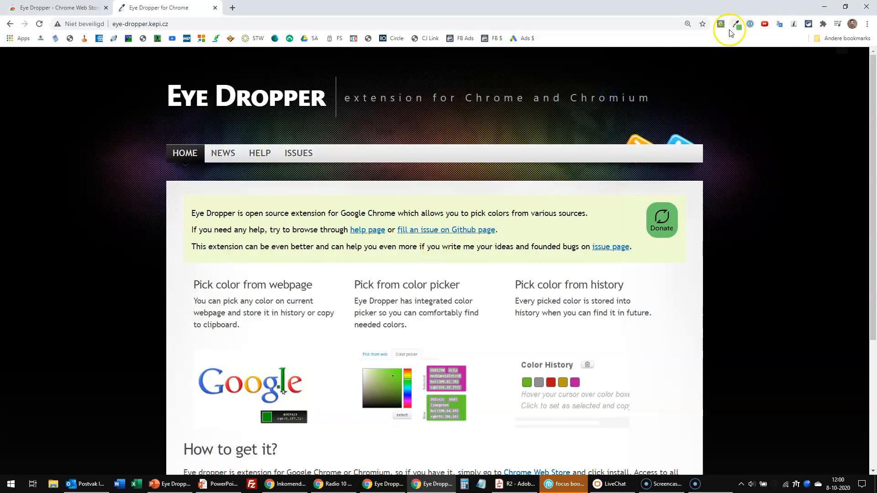
{"action": "left_click", "coordinate": [737, 23]}
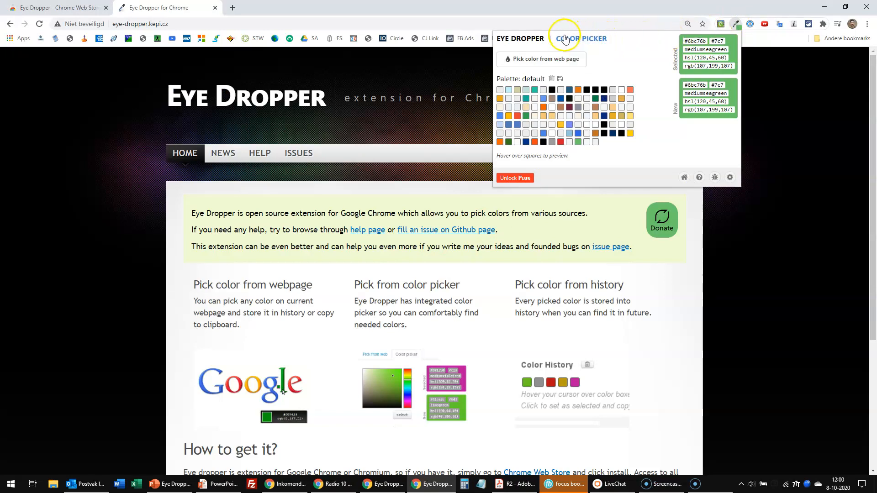
View the Color Picker tab and preview palette square #27cda5 lightseagreen beside the selected #6bc76b.
{"action": "left_click", "coordinate": [581, 39]}
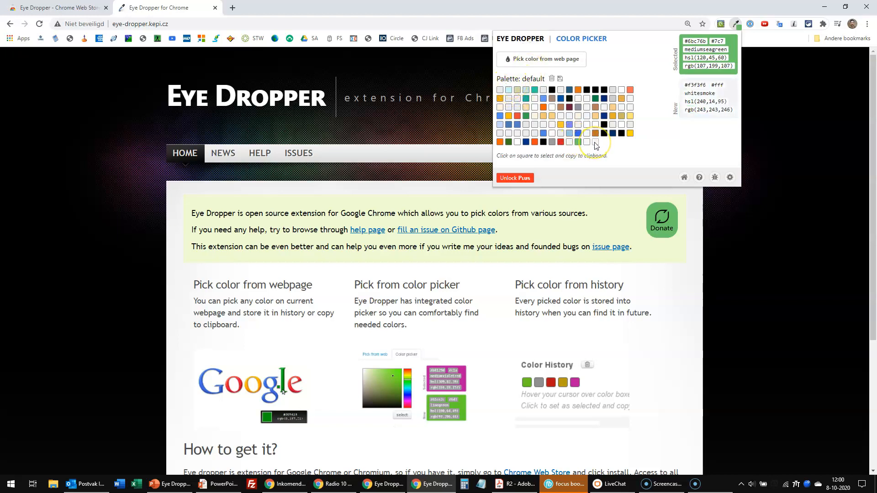
{"action": "left_click", "coordinate": [577, 141]}
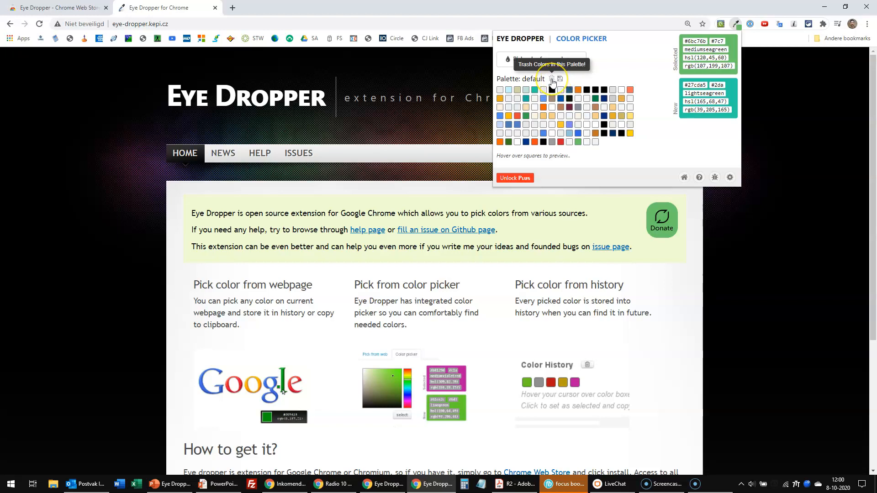
{"action": "mouse_move", "coordinate": [666, 155]}
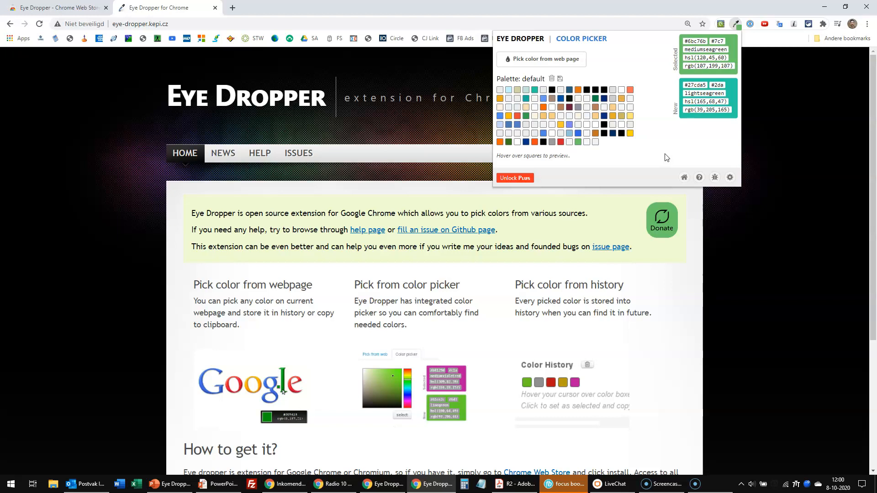
{"action": "mouse_move", "coordinate": [737, 328]}
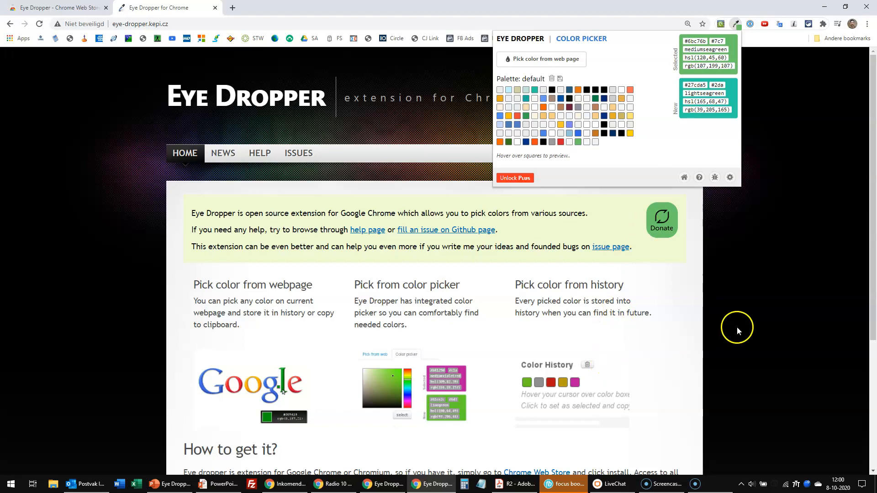
{"action": "mouse_move", "coordinate": [239, 485]}
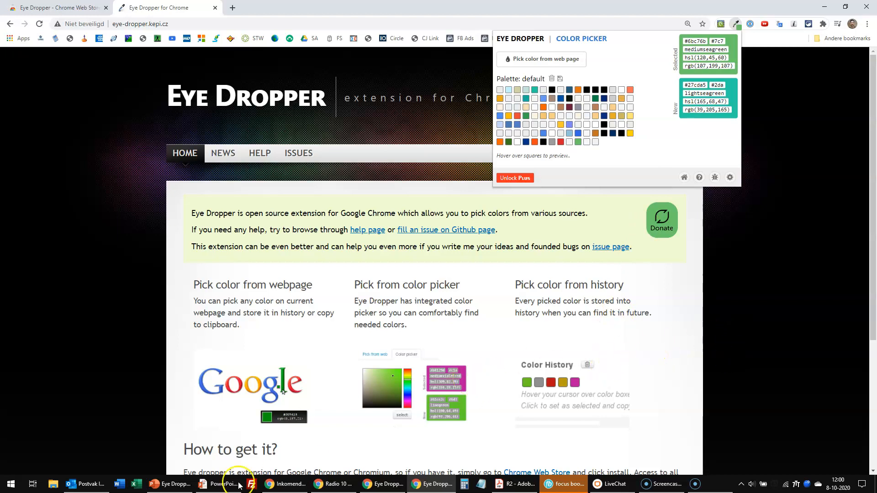